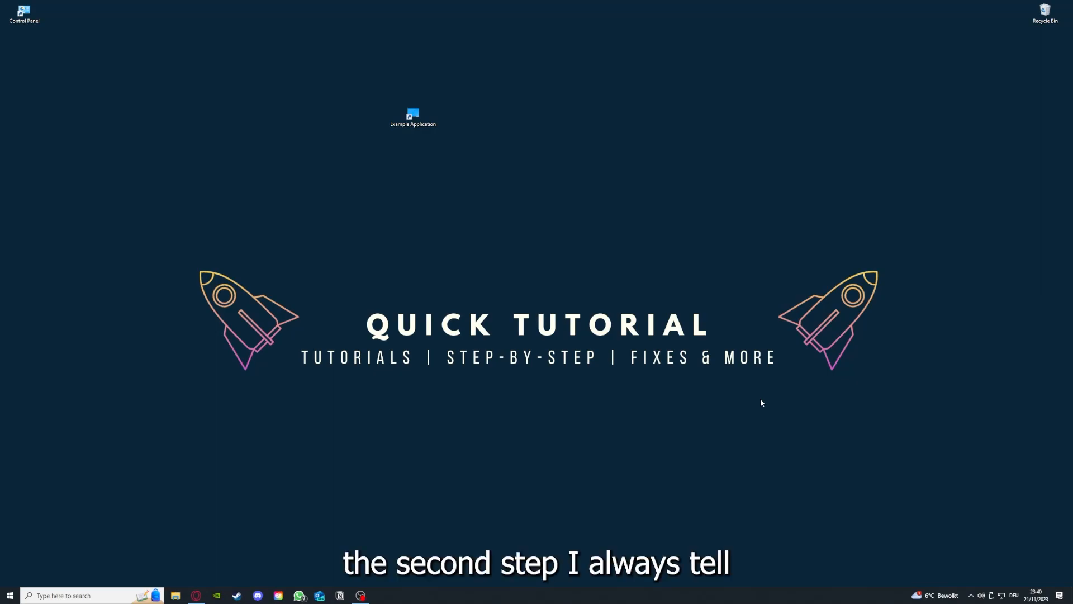
Close the Desktop folder window listing the Example Application shortcut.
{"action": "left_click", "coordinate": [412, 116]}
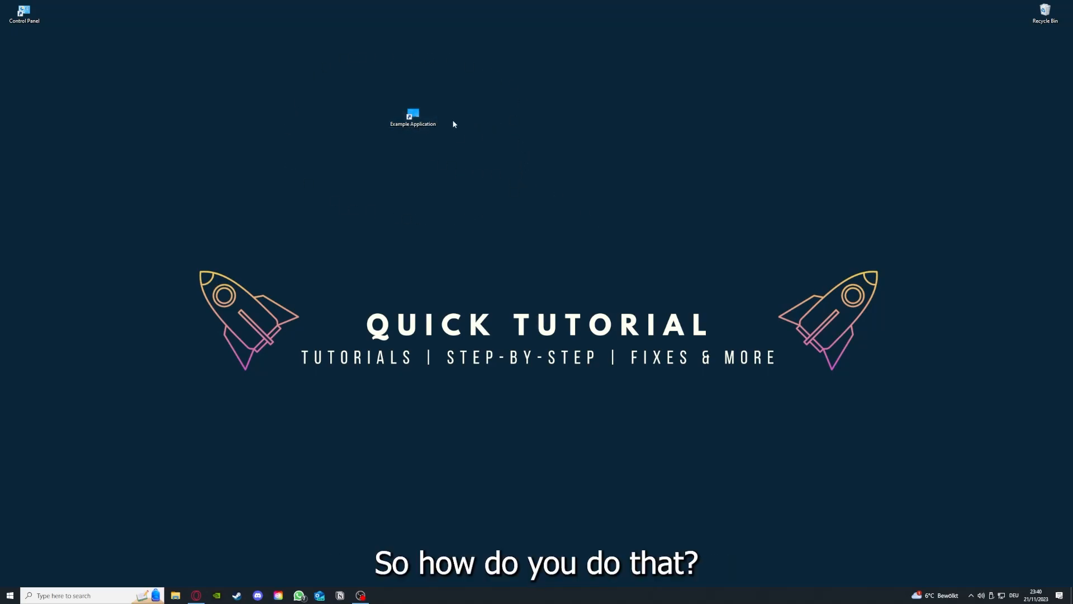
{"action": "mouse_move", "coordinate": [548, 156]}
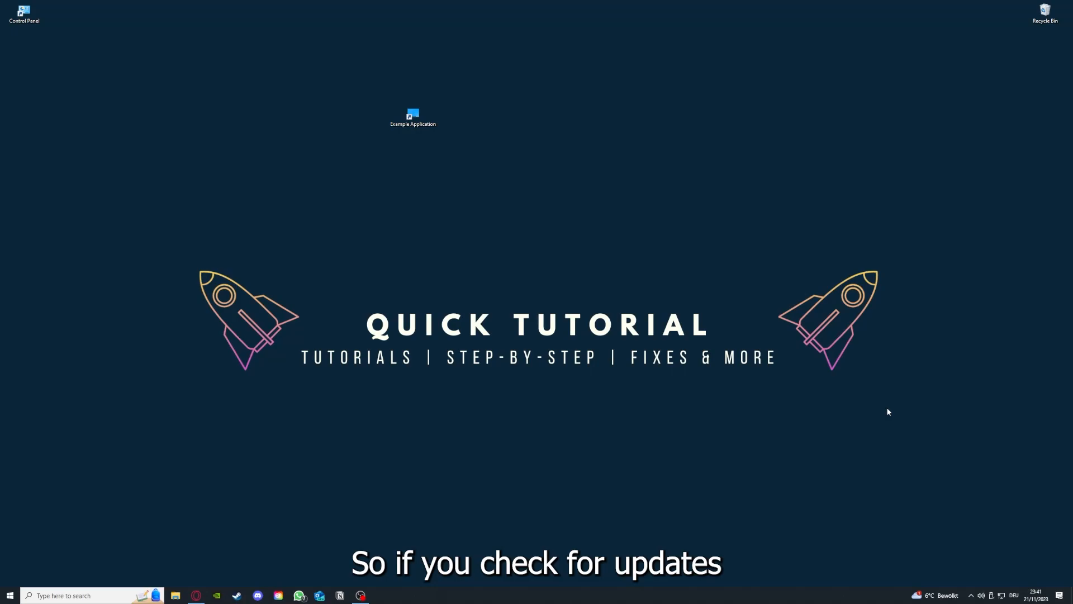
{"action": "mouse_move", "coordinate": [346, 91]}
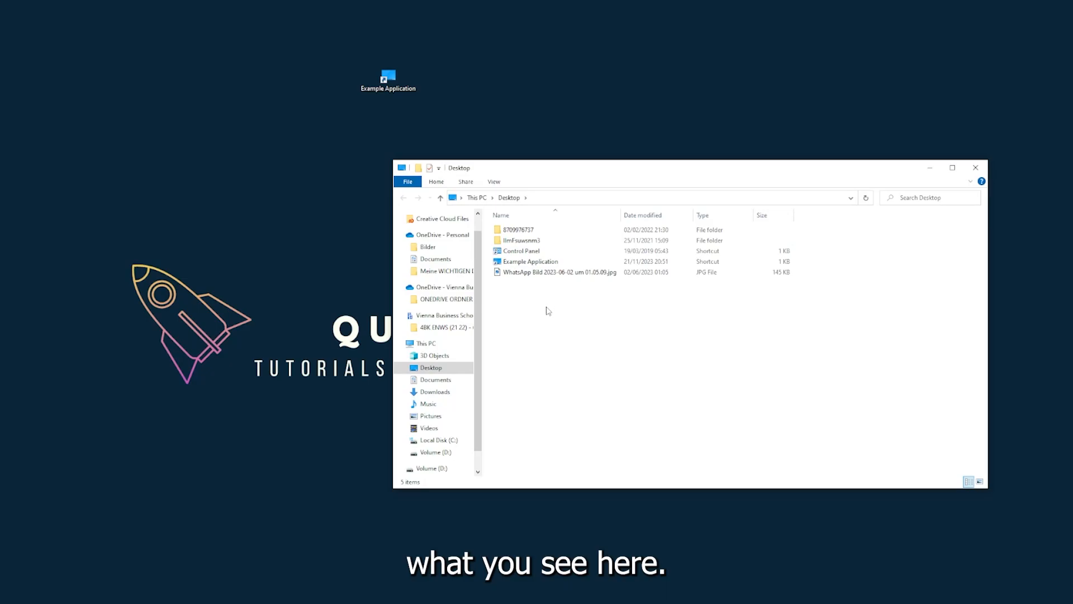
{"action": "mouse_move", "coordinate": [873, 190]}
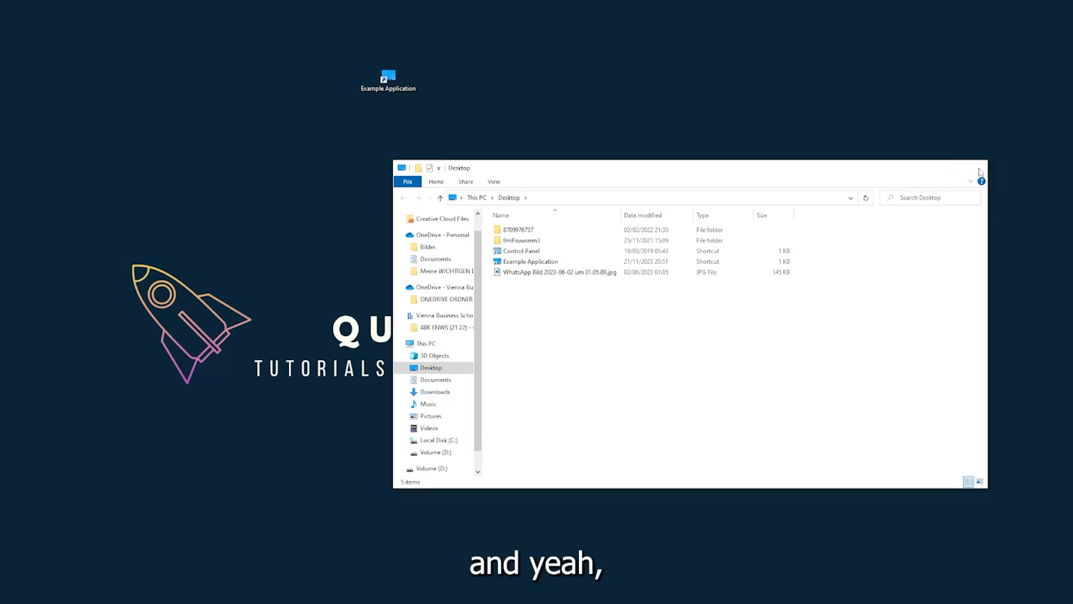
{"action": "left_click", "coordinate": [980, 168]}
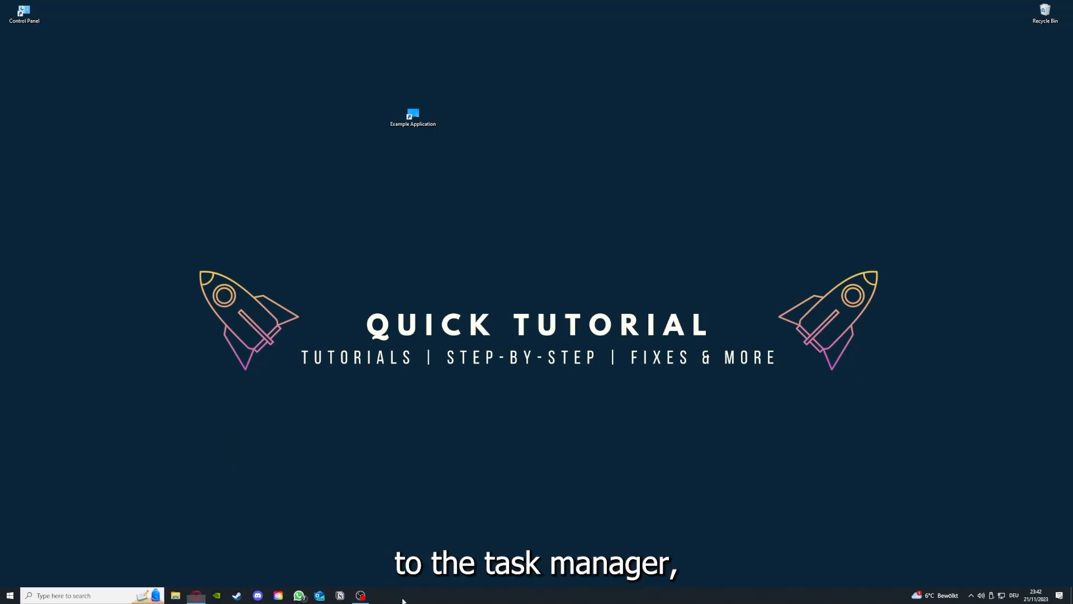
Launch Task Manager from the taskbar and end the Task Manager app under Apps.
{"action": "right_click", "coordinate": [402, 599]}
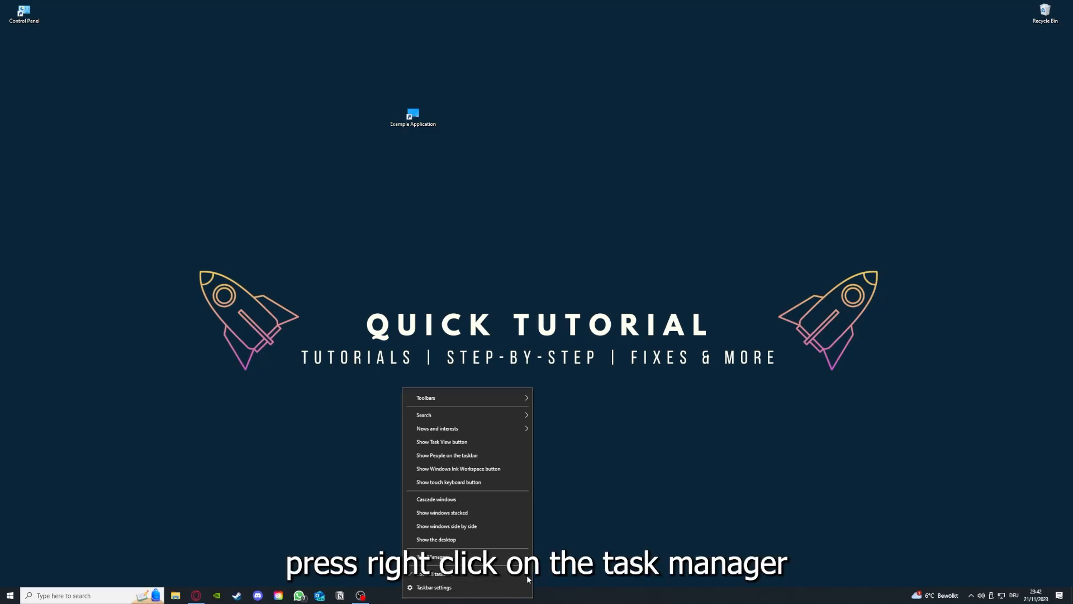
{"action": "left_click", "coordinate": [436, 556]}
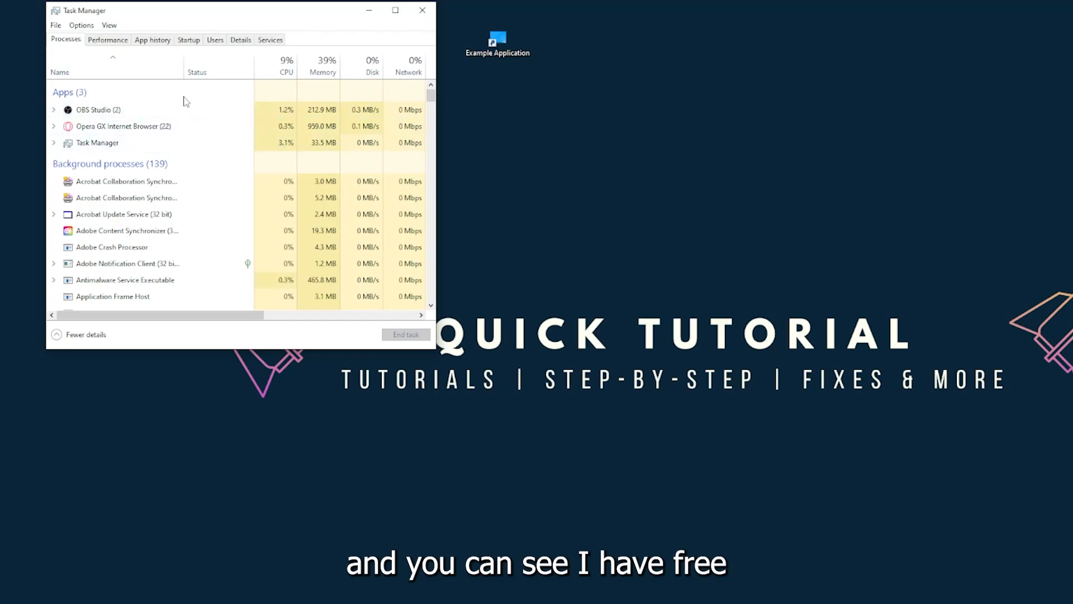
{"action": "left_click", "coordinate": [96, 142]}
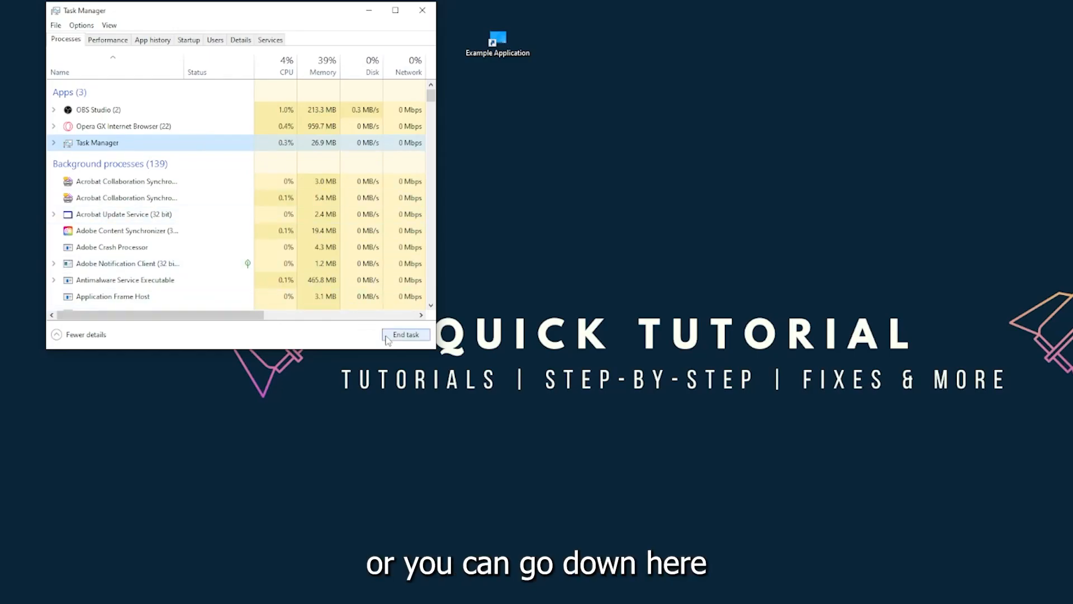
{"action": "left_click", "coordinate": [405, 334]}
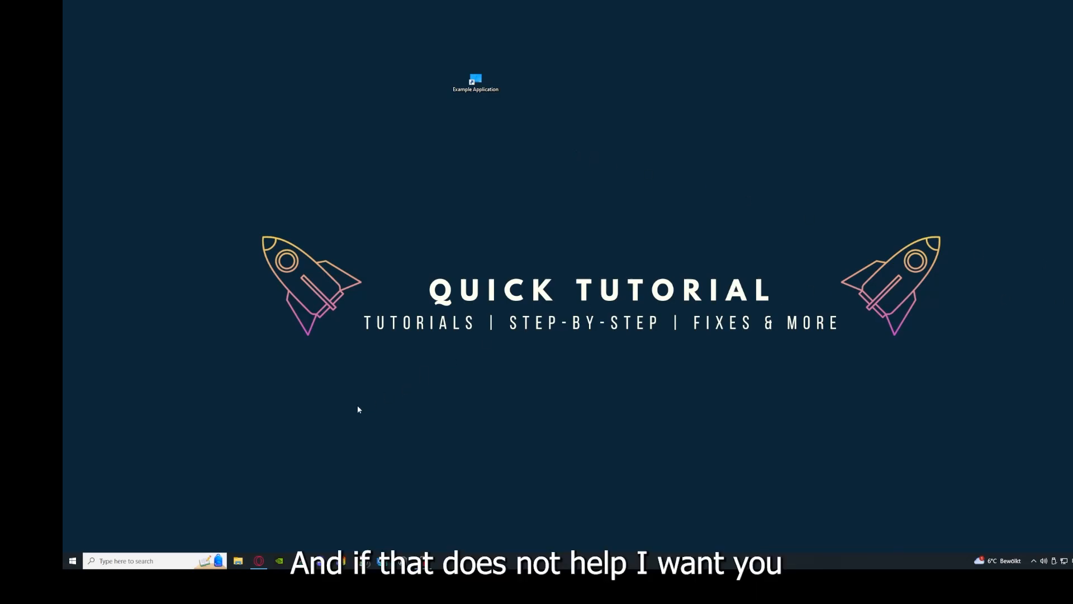
{"action": "mouse_move", "coordinate": [328, 302]}
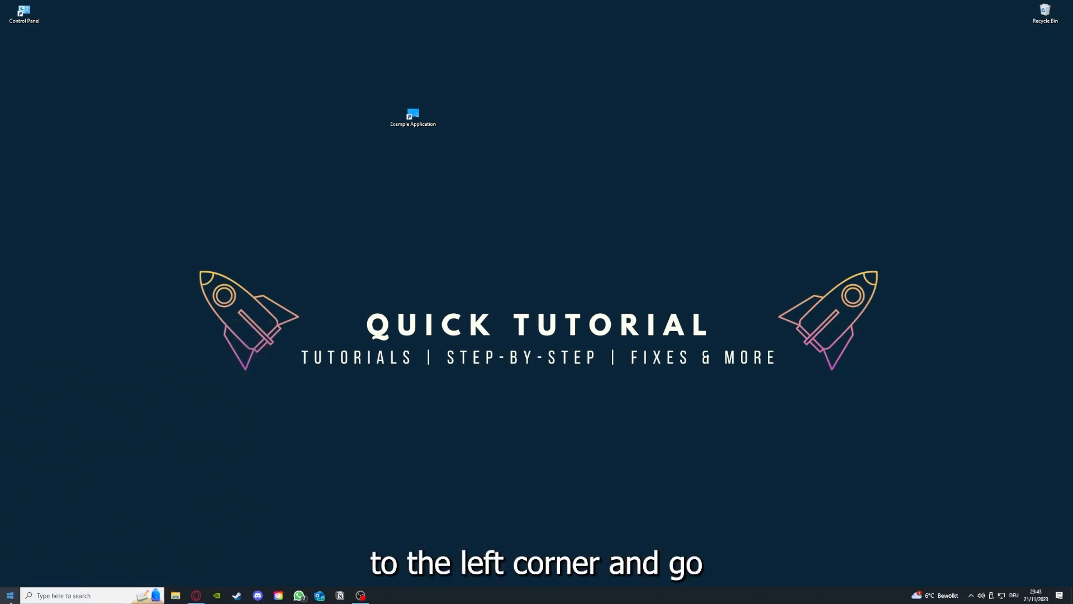
{"action": "left_click", "coordinate": [9, 594]}
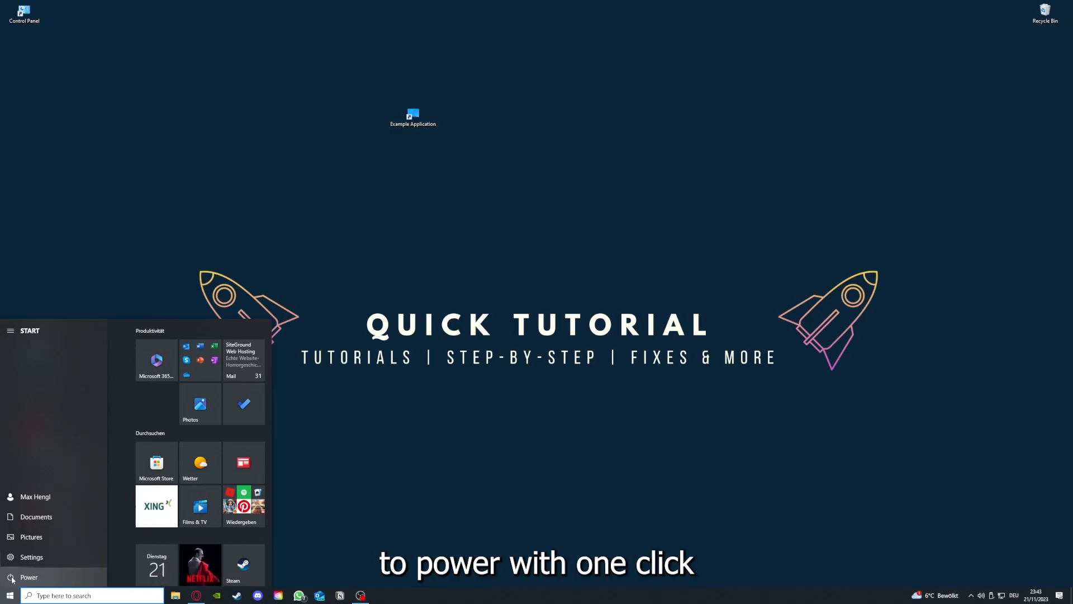
{"action": "left_click", "coordinate": [28, 577]}
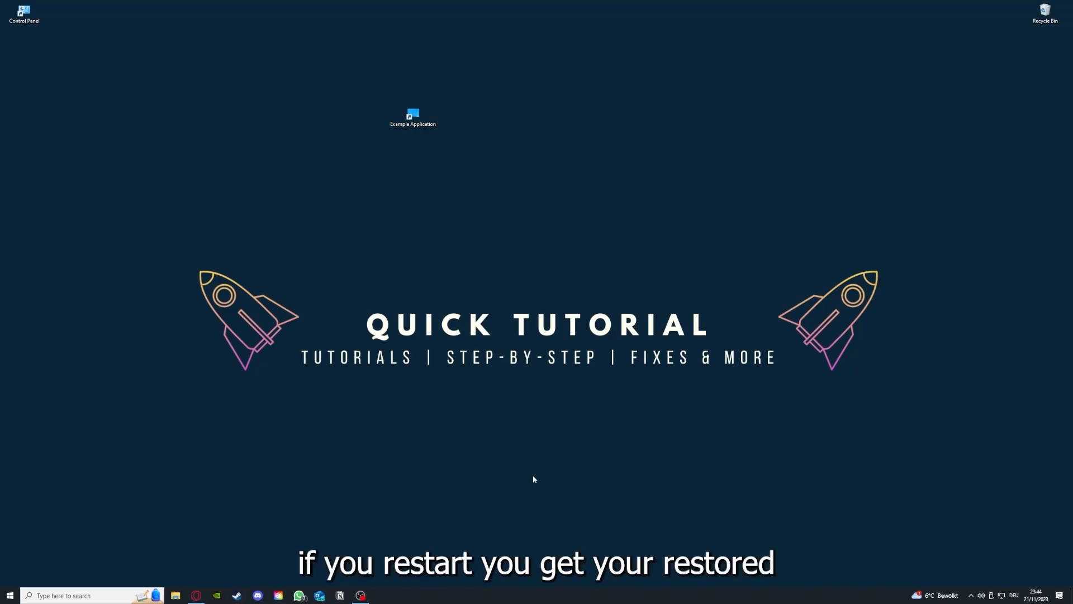
{"action": "mouse_move", "coordinate": [763, 248]}
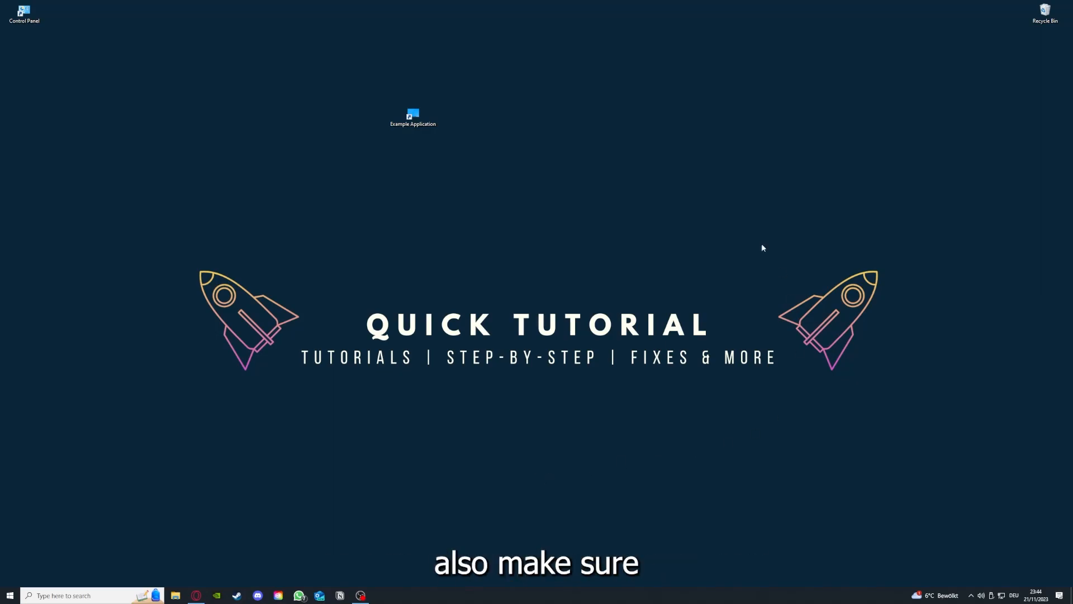
{"action": "mouse_move", "coordinate": [222, 222]}
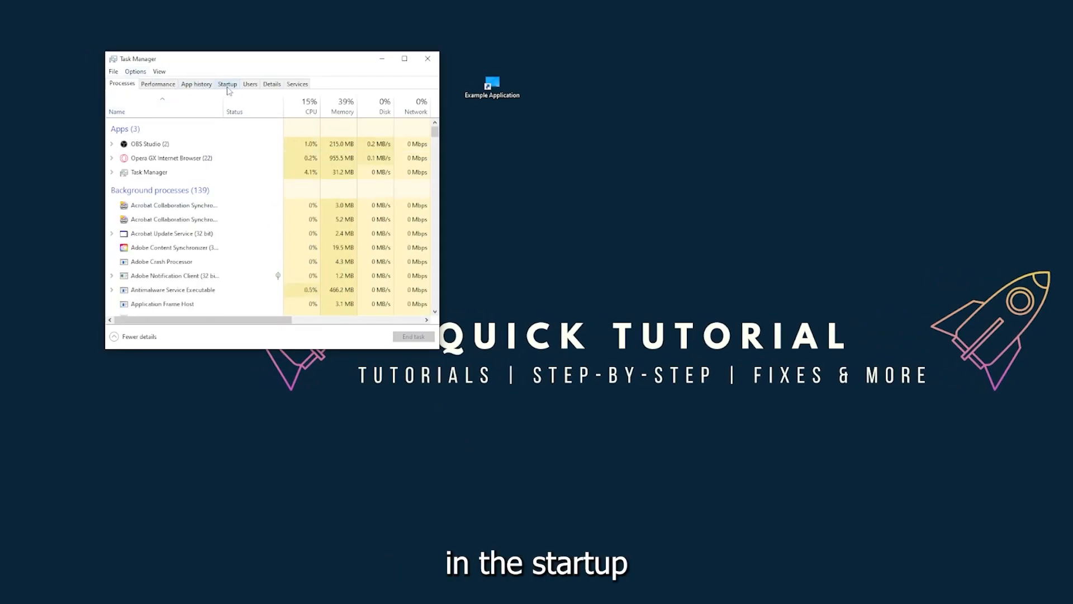
Show the Startup apps list in Task Manager, then bring up the taskbar menu.
{"action": "left_click", "coordinate": [227, 84]}
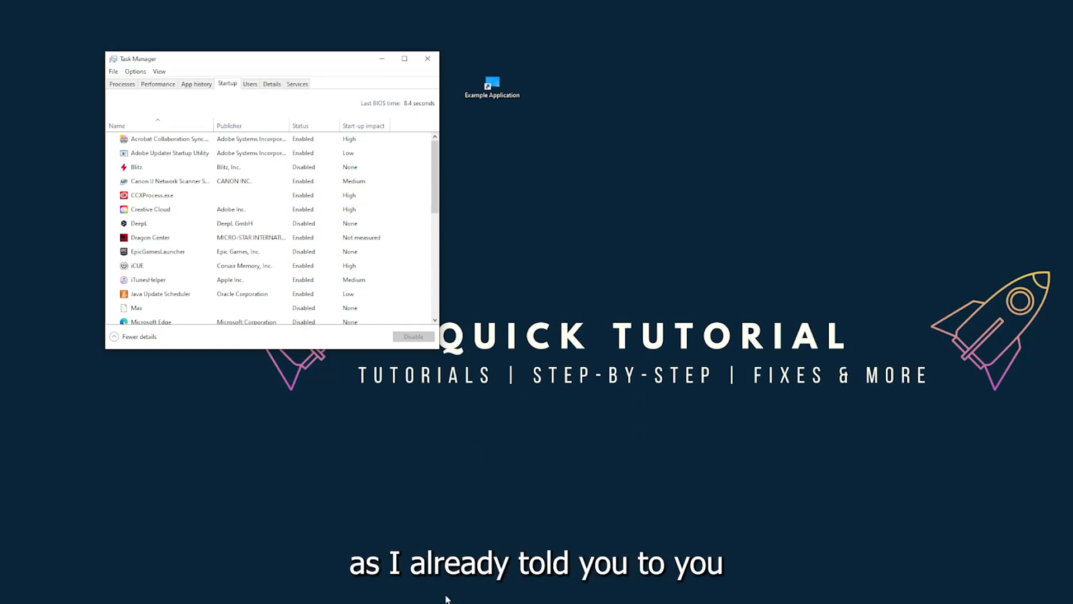
{"action": "right_click", "coordinate": [451, 596]}
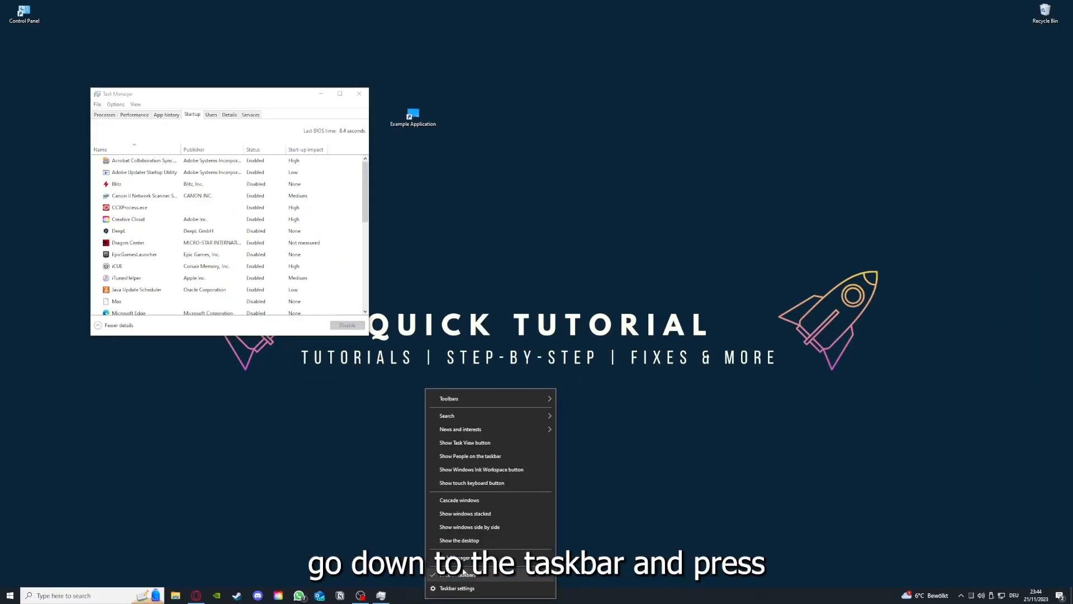
{"action": "mouse_move", "coordinate": [407, 486]}
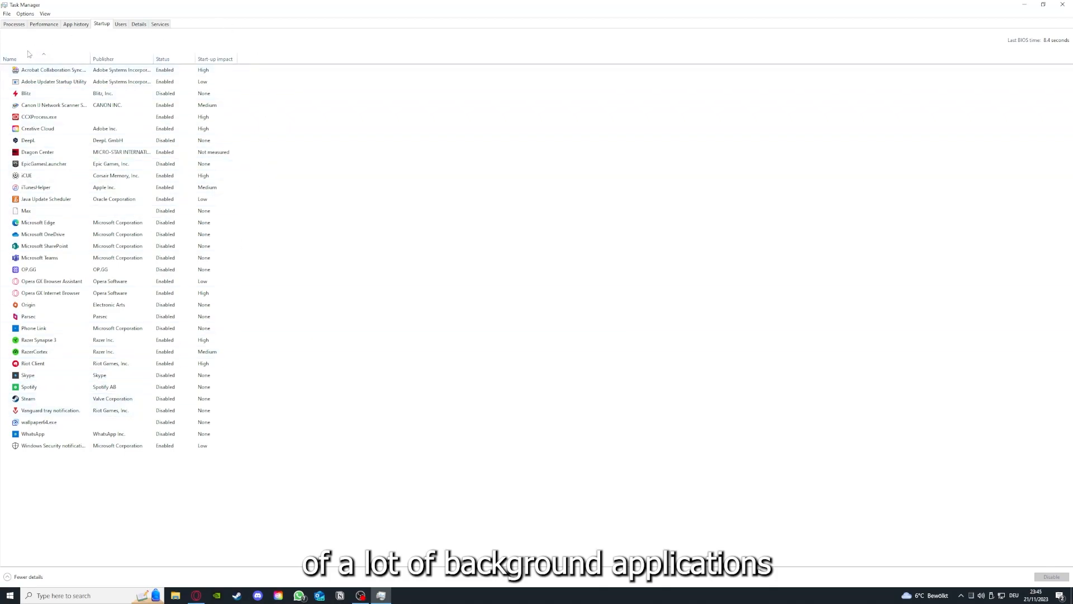
{"action": "right_click", "coordinate": [53, 70]}
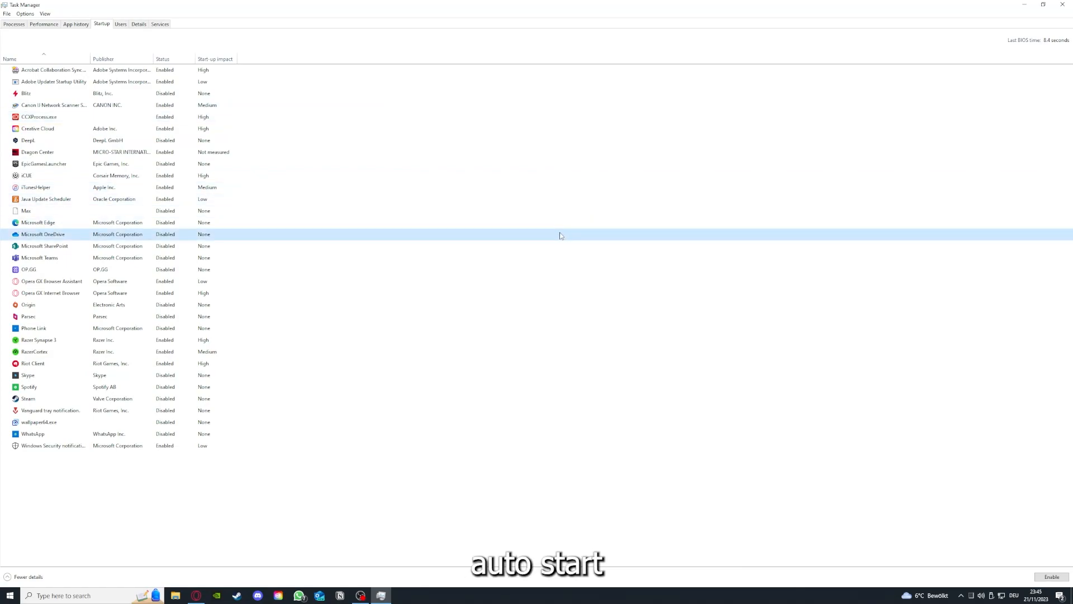
{"action": "left_click", "coordinate": [53, 70]}
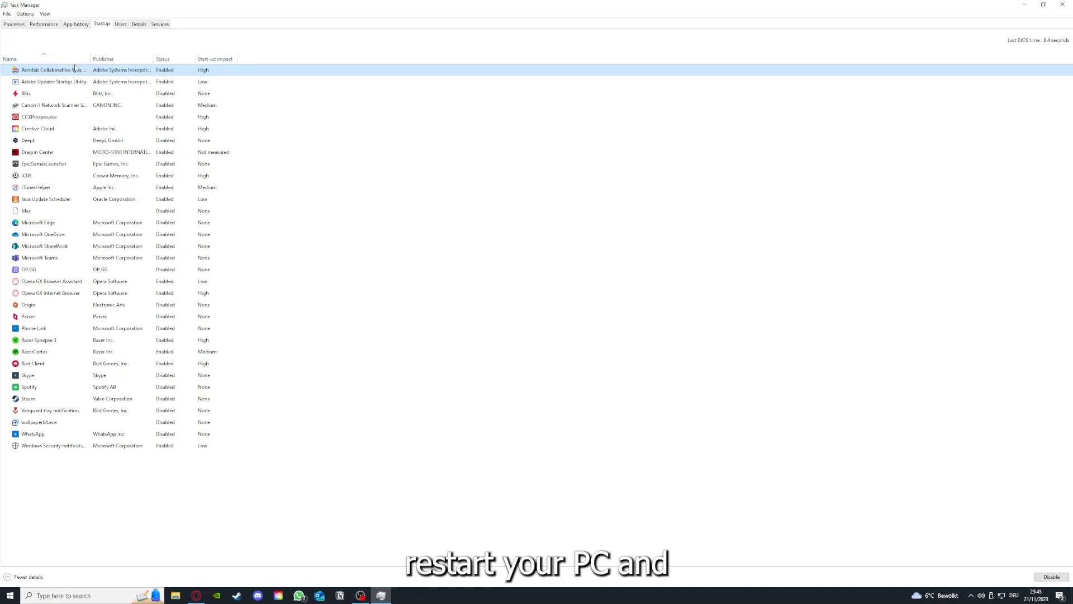
{"action": "mouse_move", "coordinate": [125, 35]}
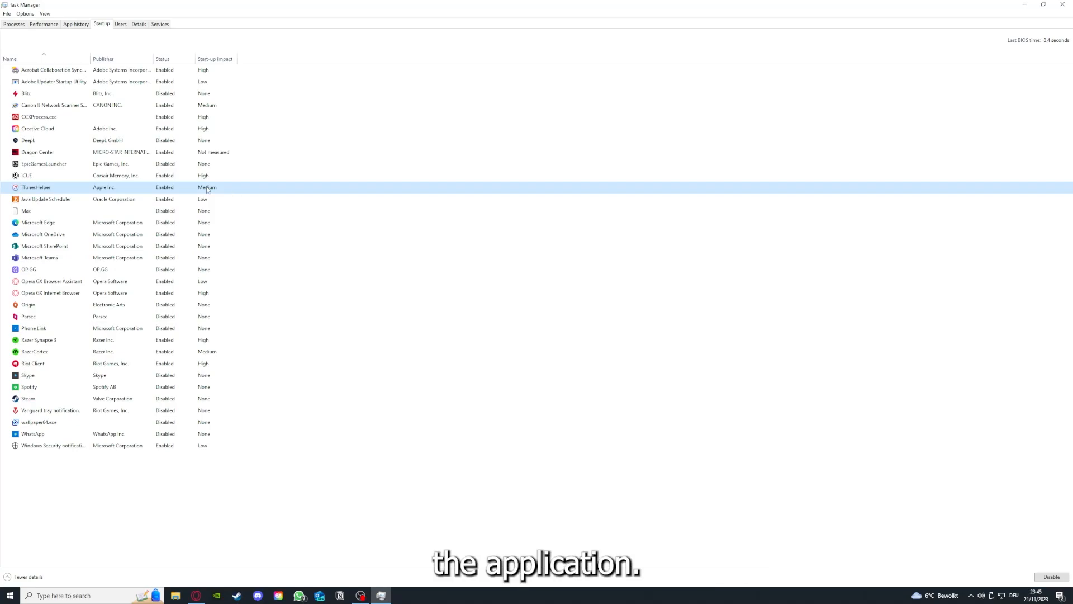
{"action": "left_click", "coordinate": [1065, 5]}
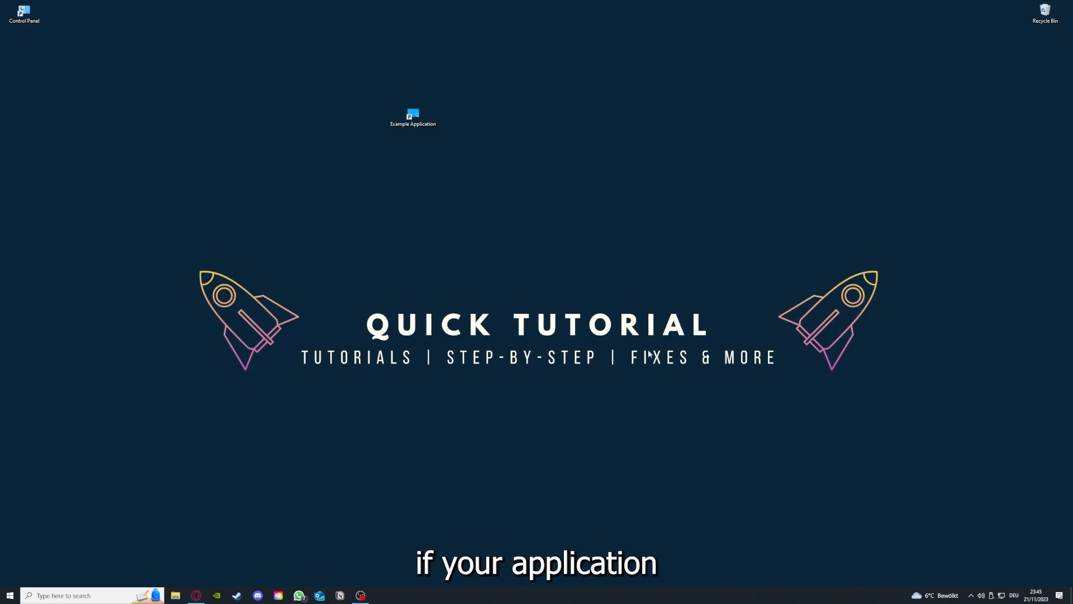
{"action": "mouse_move", "coordinate": [669, 337]}
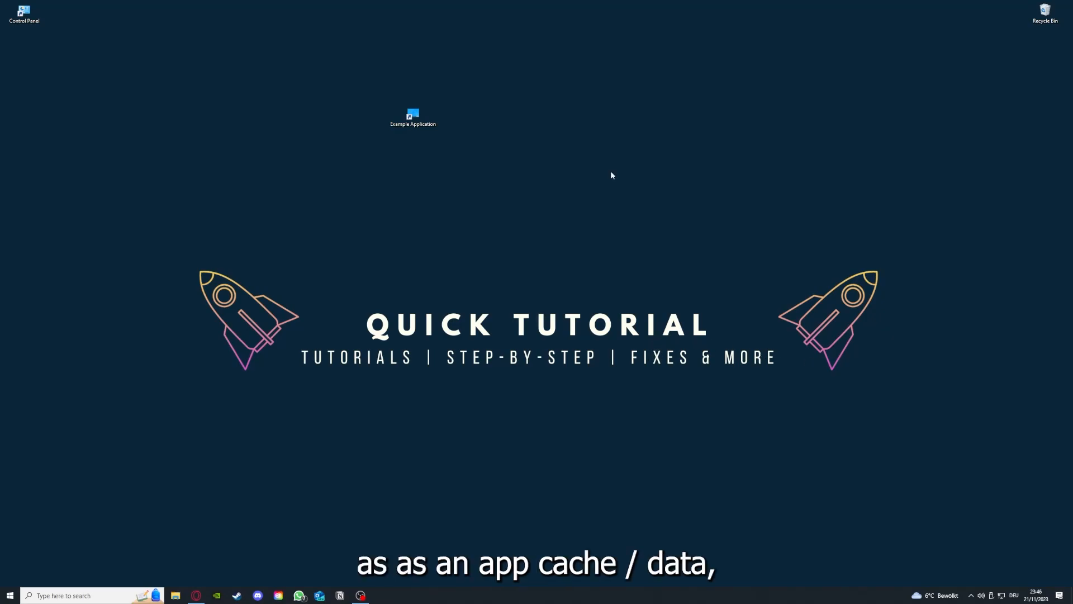
{"action": "mouse_move", "coordinate": [446, 173]}
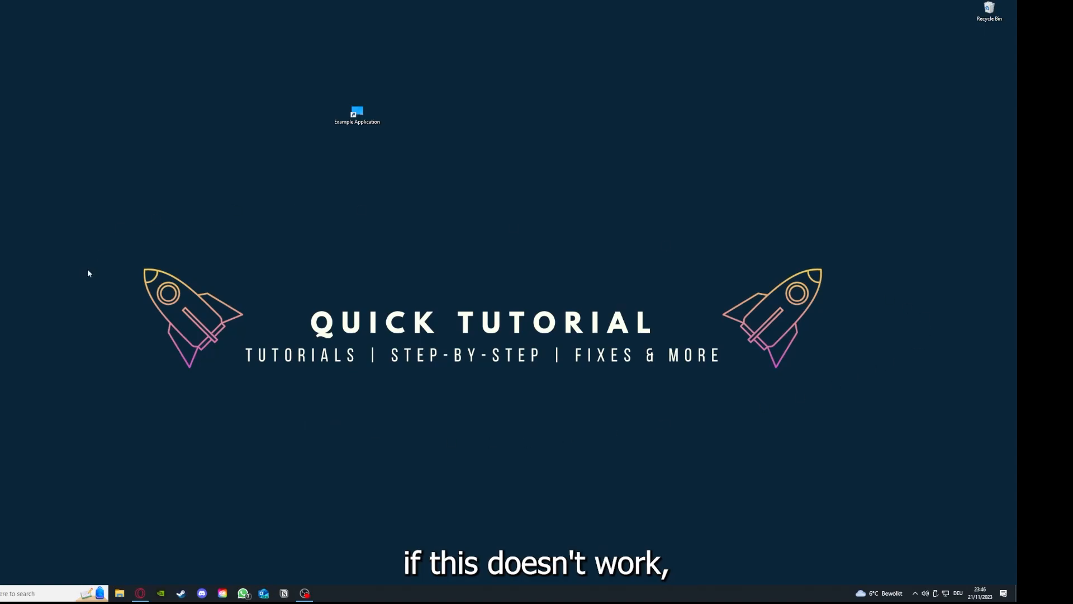
{"action": "mouse_move", "coordinate": [115, 227]}
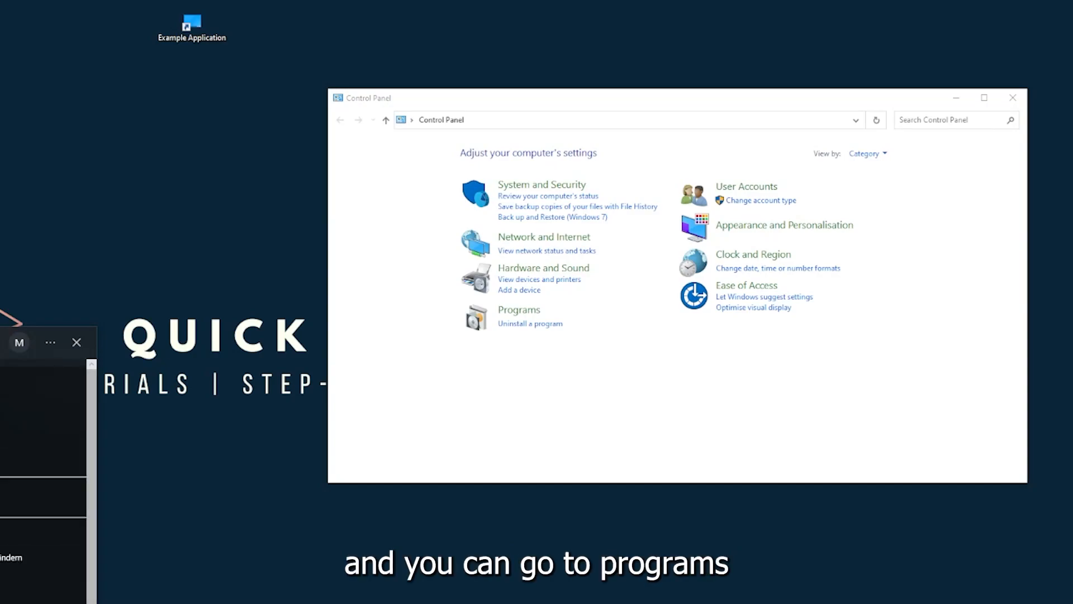
{"action": "mouse_move", "coordinate": [542, 312]}
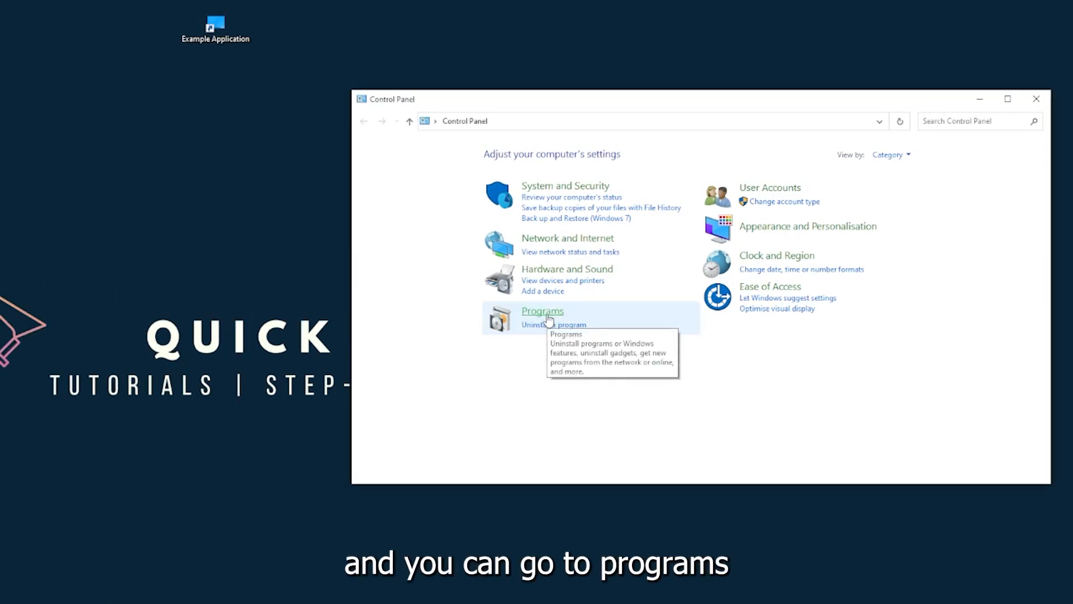
Navigate through Programs to Programs and Features to list installed programs.
{"action": "left_click", "coordinate": [542, 312]}
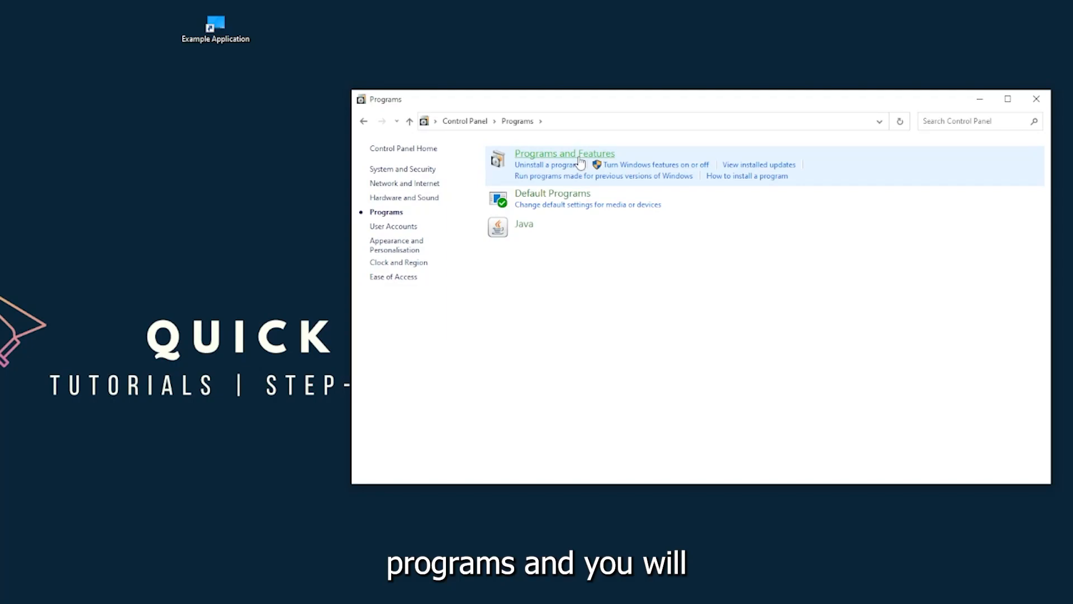
{"action": "left_click", "coordinate": [564, 153]}
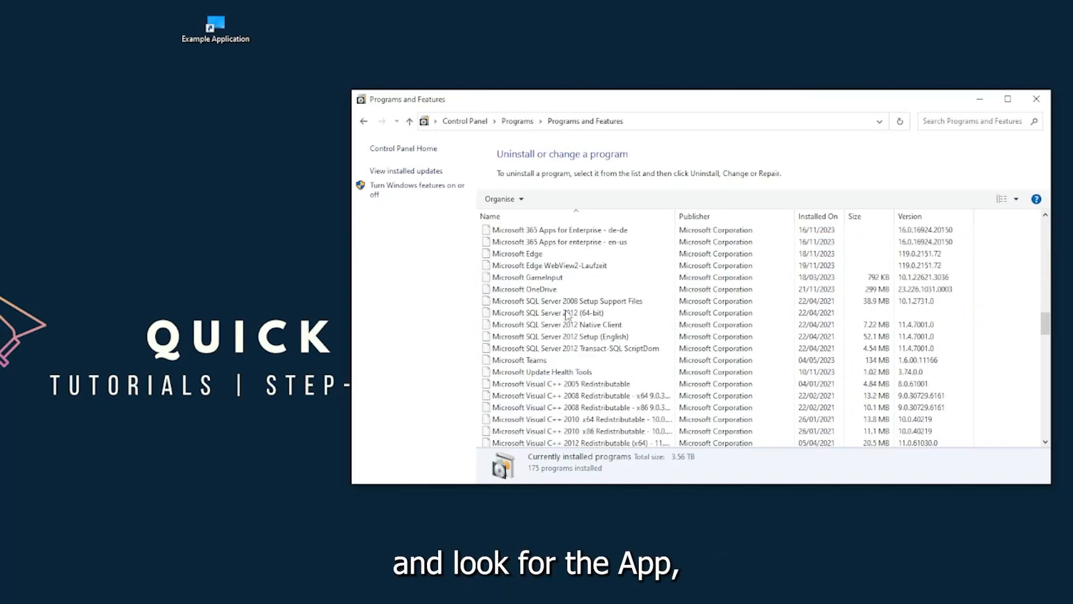
Start uninstalling Overwolf and confirm Yes in the error prompt to remove its entry.
{"action": "scroll", "scroll_direction": "down", "scroll_amount": 3}
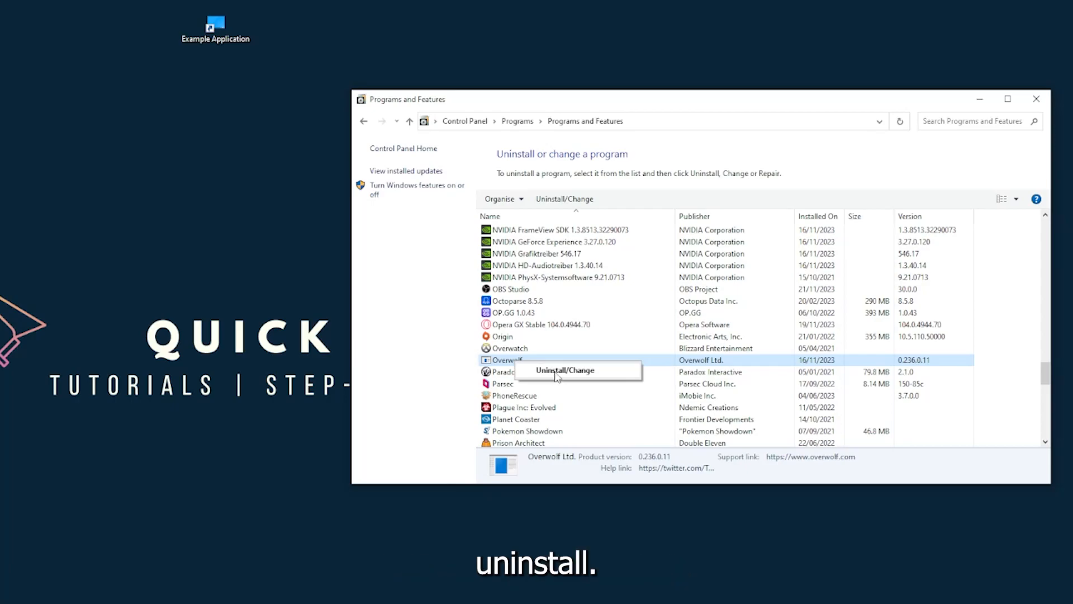
{"action": "left_click", "coordinate": [565, 370]}
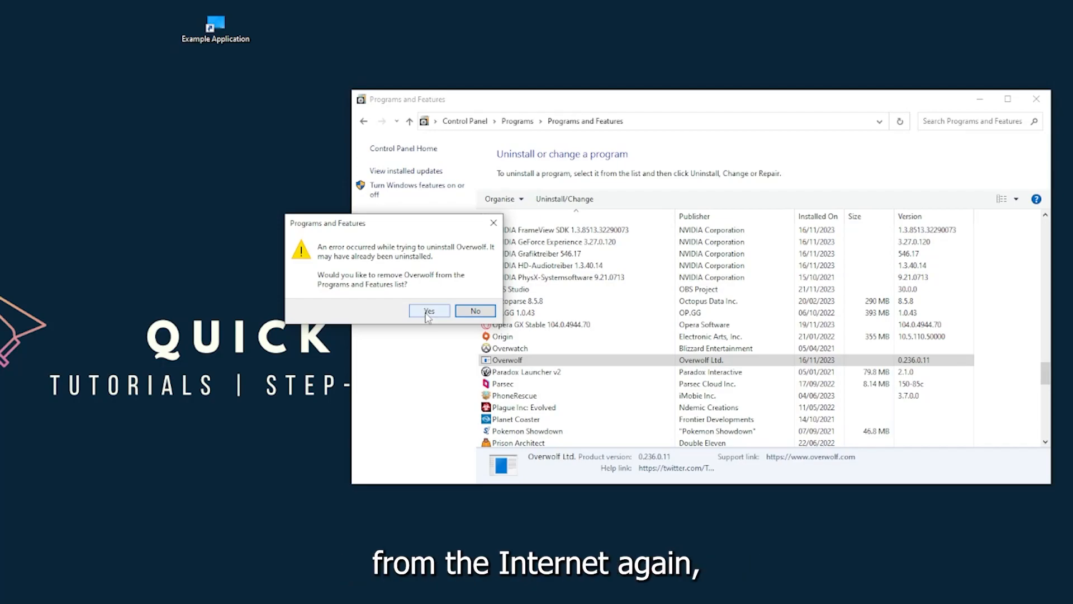
{"action": "left_click", "coordinate": [428, 311]}
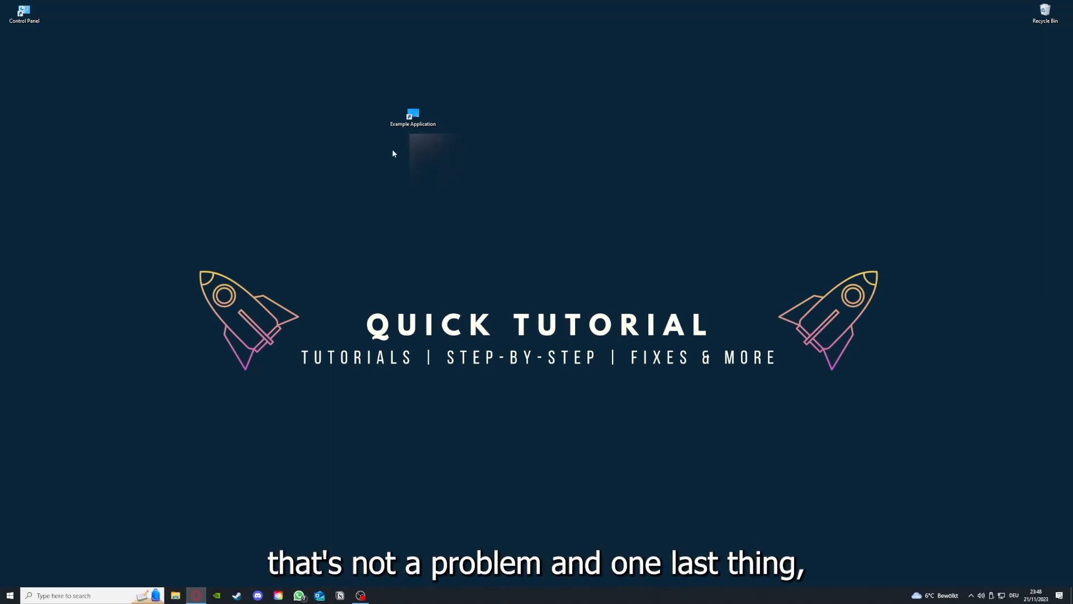
Show the Example Application shortcut's Properties, check Details, return to Shortcut settings.
{"action": "right_click", "coordinate": [413, 115]}
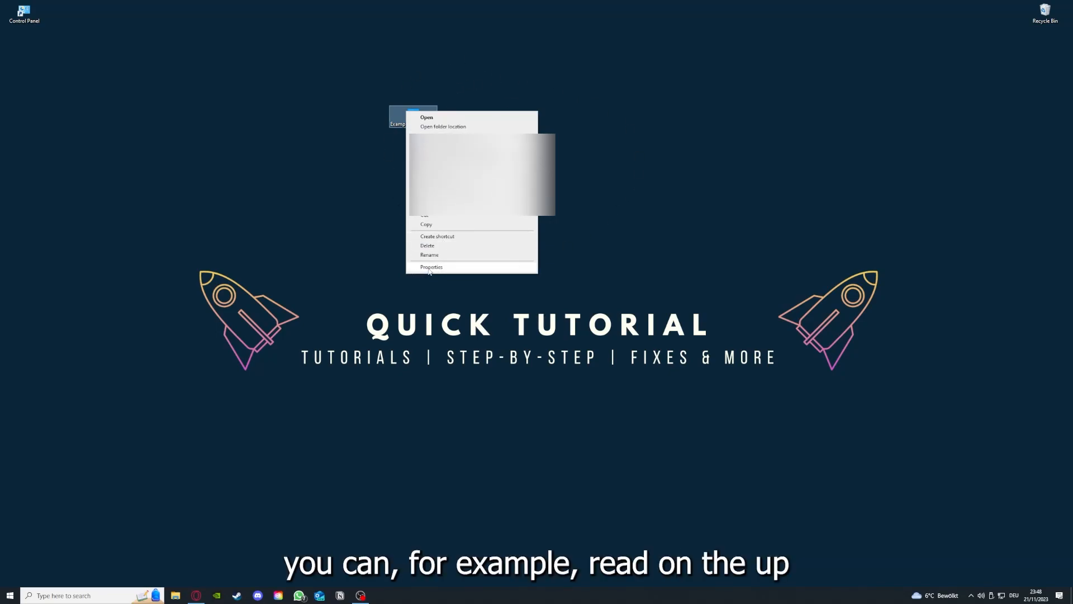
{"action": "left_click", "coordinate": [432, 268]}
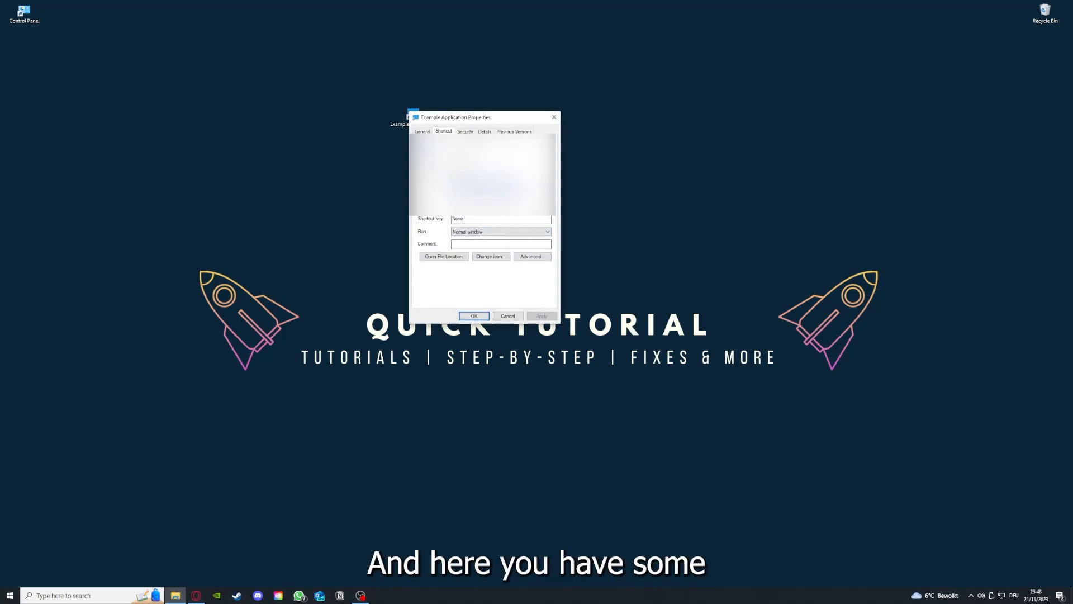
{"action": "left_click", "coordinate": [484, 131]}
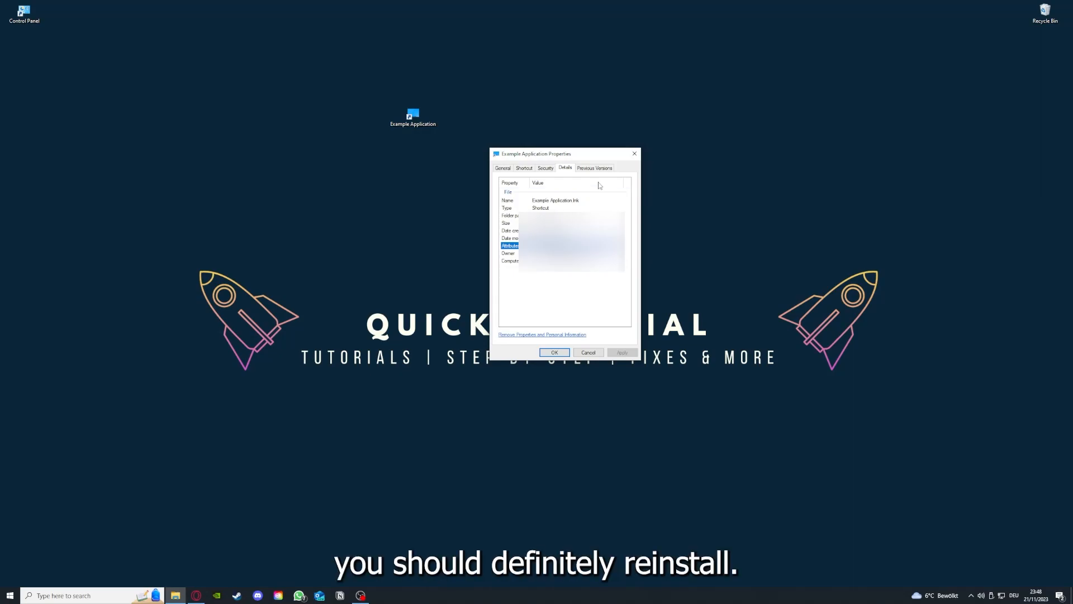
{"action": "left_click", "coordinate": [523, 168]}
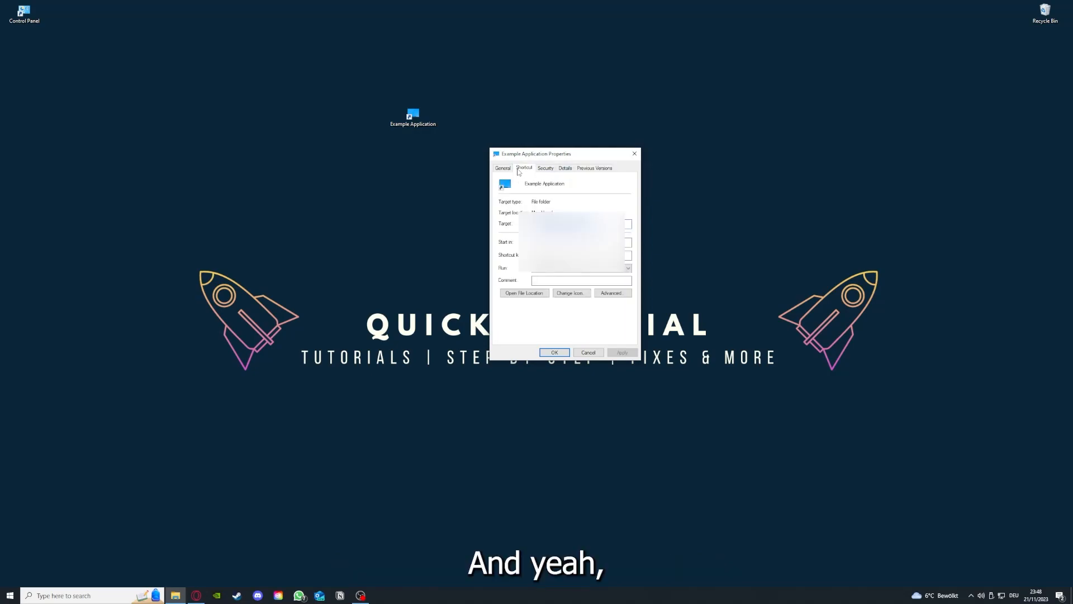
{"action": "mouse_move", "coordinate": [511, 285]}
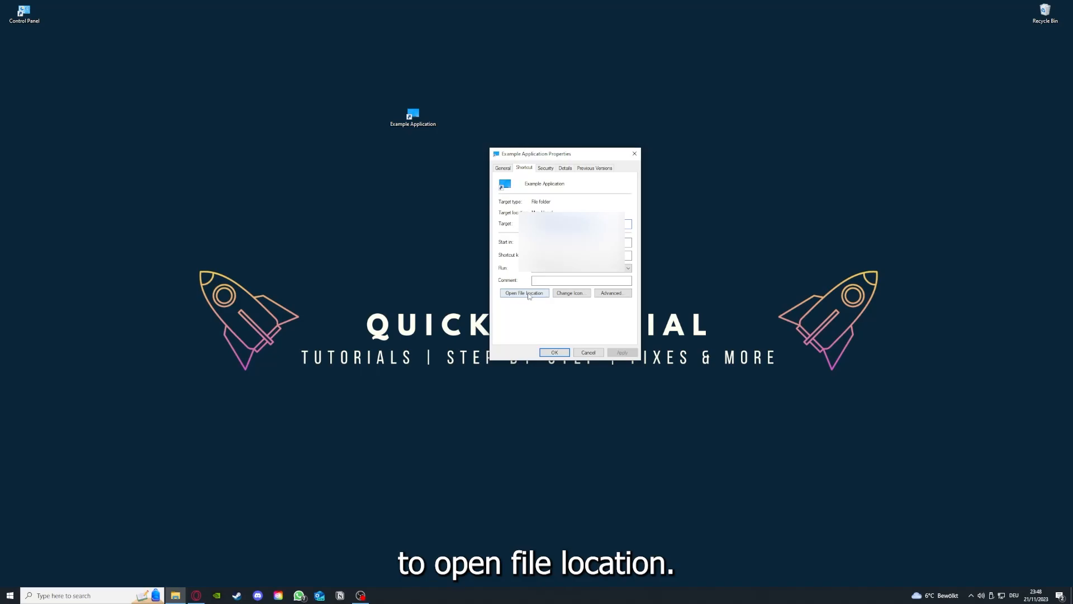
Open the shortcut's file location, showing This PC's folders and drives.
{"action": "left_click", "coordinate": [523, 292]}
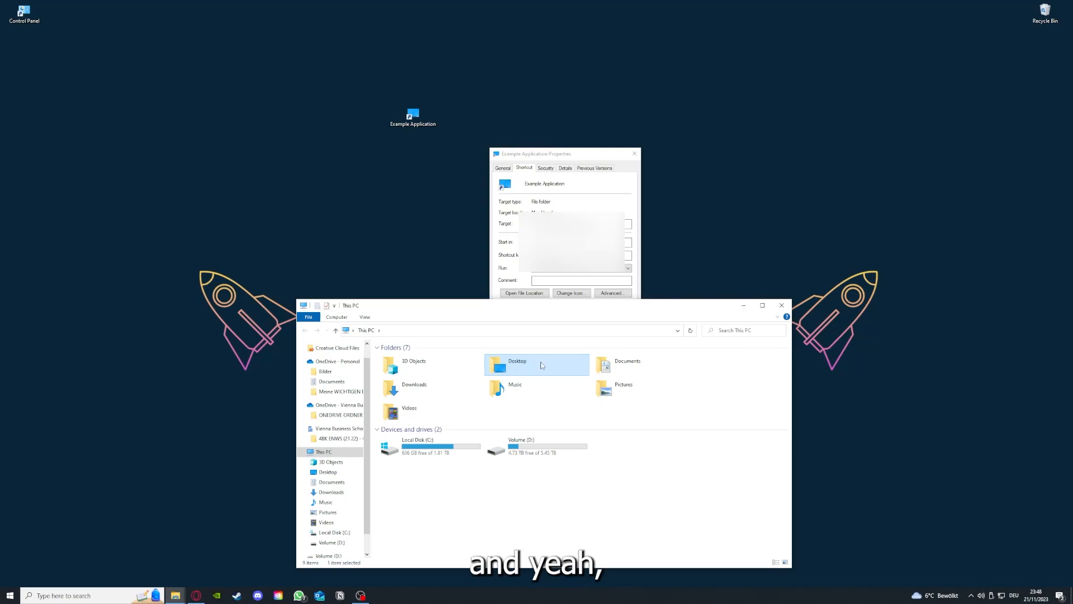
{"action": "mouse_move", "coordinate": [568, 376]}
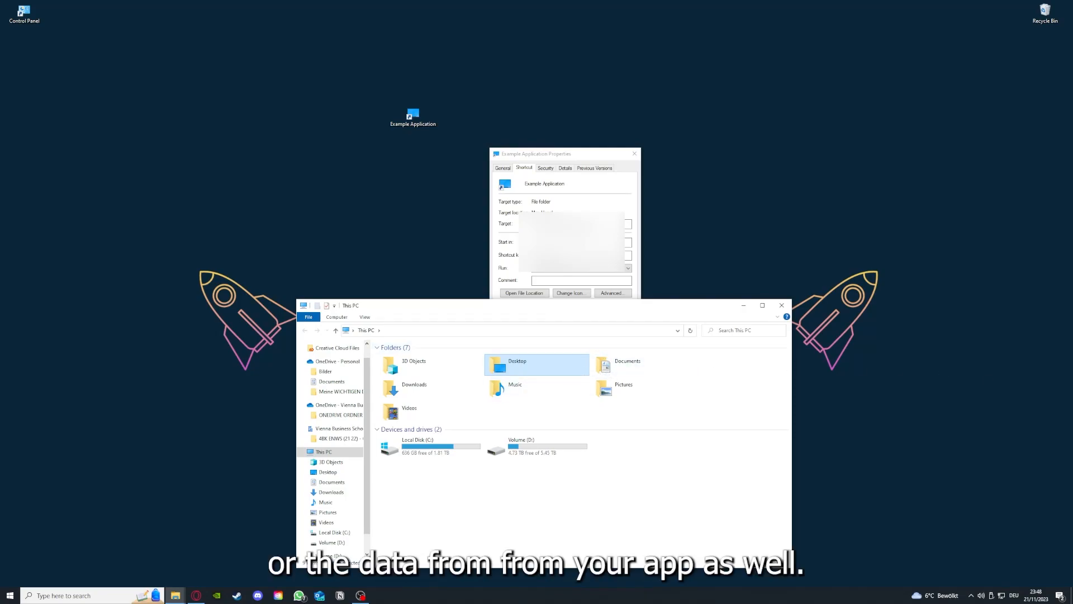
{"action": "mouse_move", "coordinate": [534, 388]}
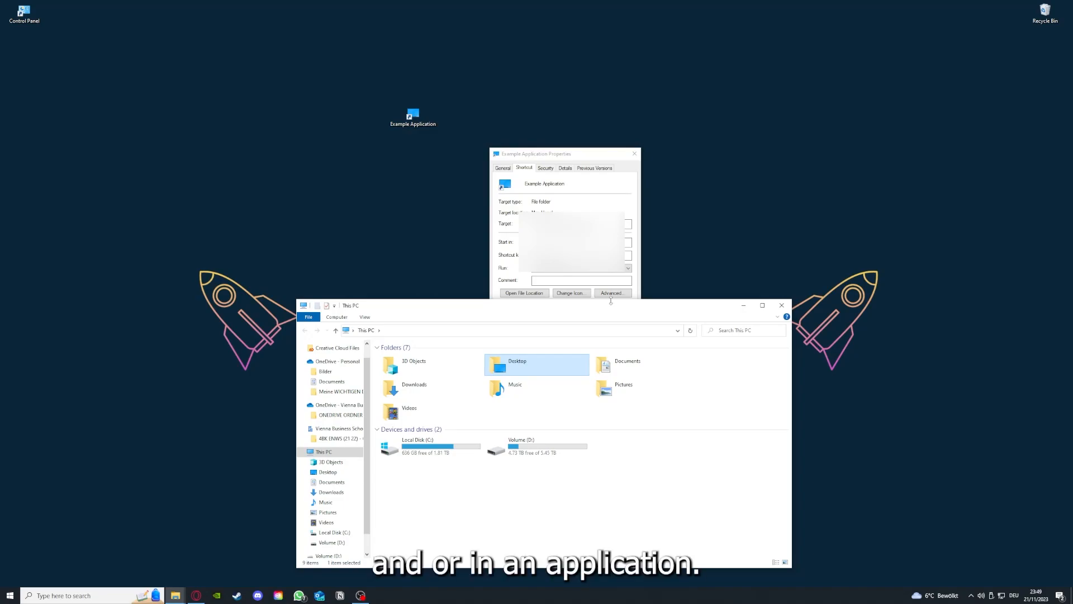
{"action": "mouse_move", "coordinate": [696, 313]}
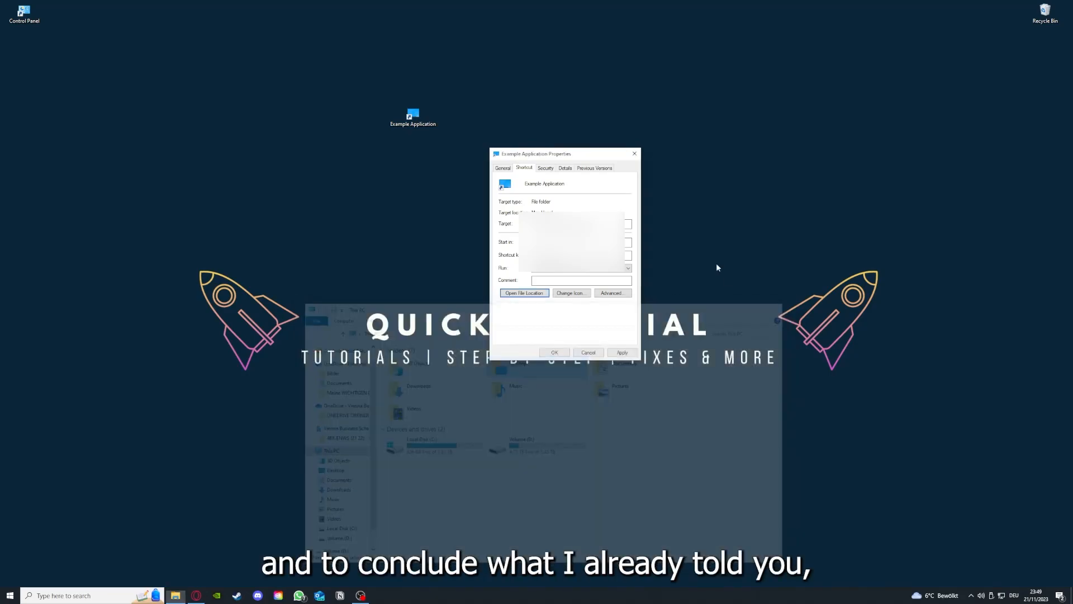
Confirm OK to close the shortcut's Properties and return to the desktop.
{"action": "left_click", "coordinate": [586, 352]}
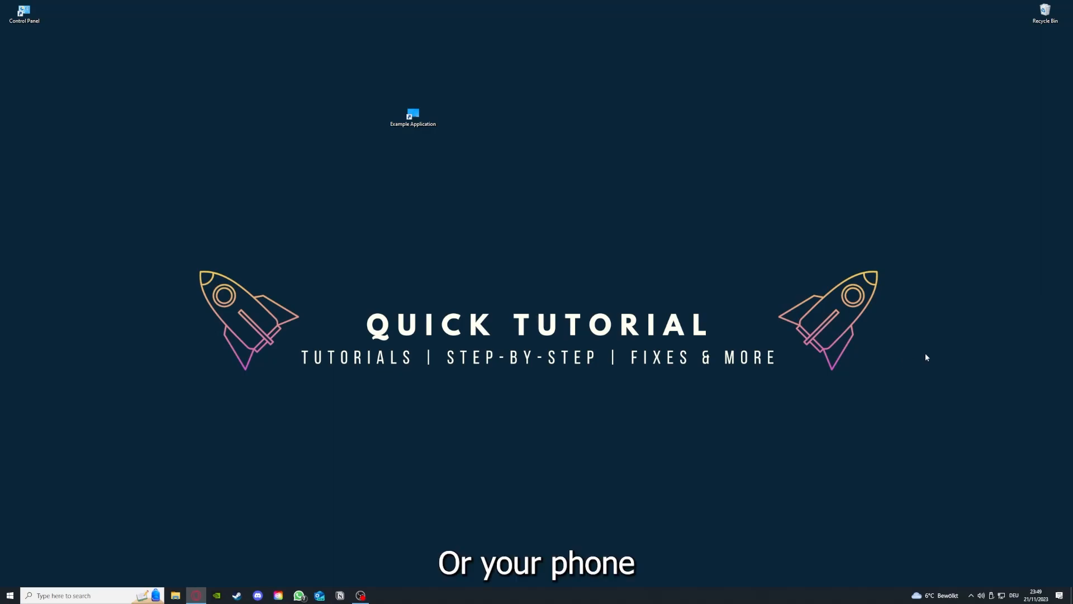
{"action": "mouse_move", "coordinate": [813, 304]}
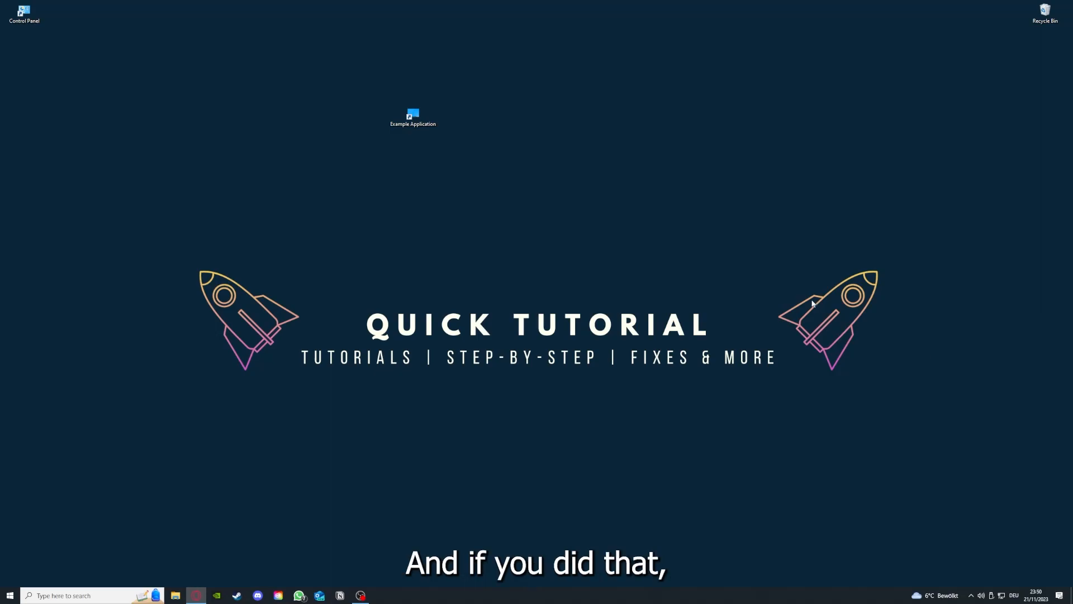
{"action": "mouse_move", "coordinate": [881, 326]}
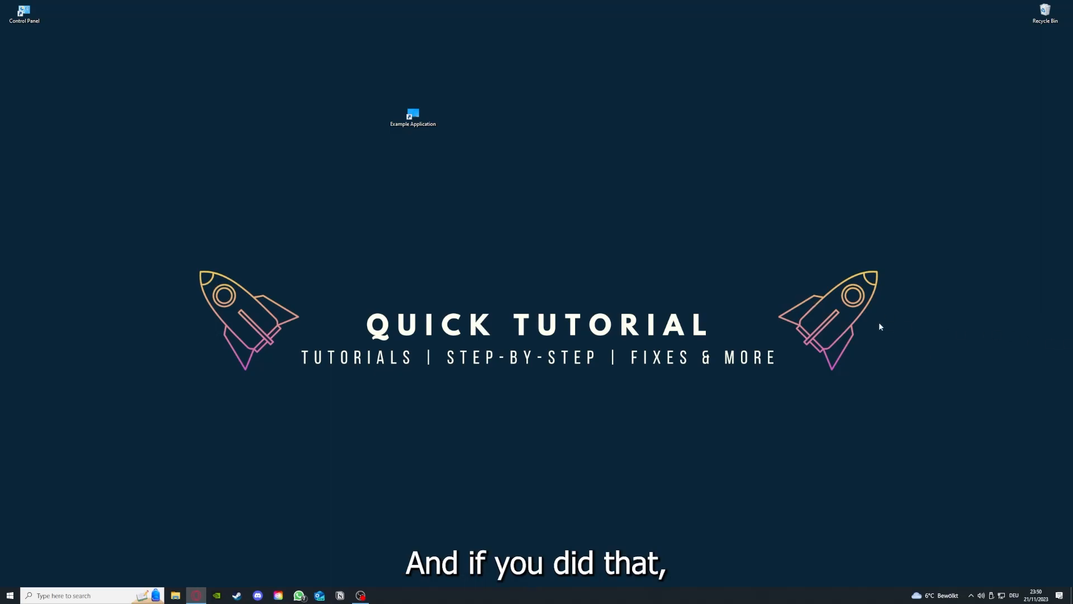